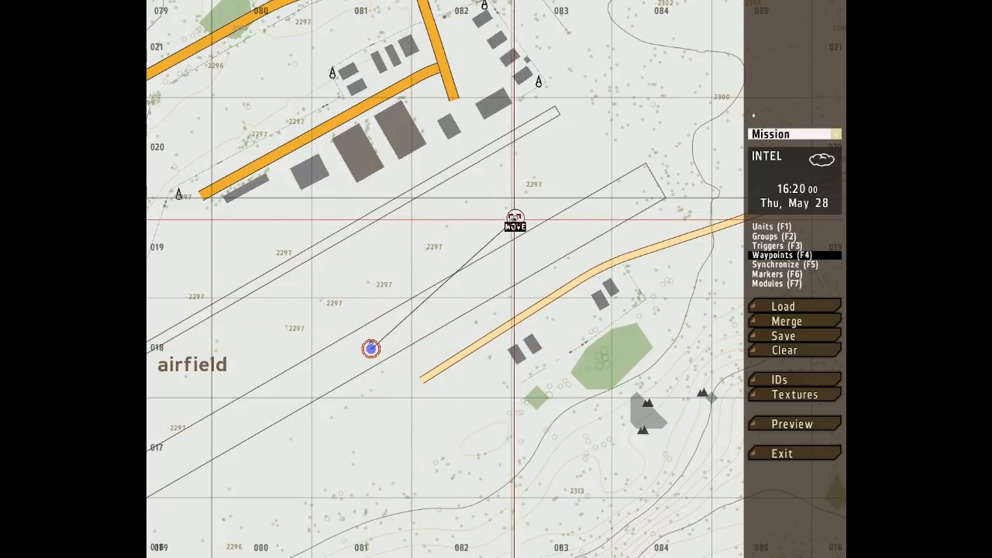
Move the group's Move waypoint up onto the runway edge nearer the hangars.
{"action": "left_click", "coordinate": [516, 221]}
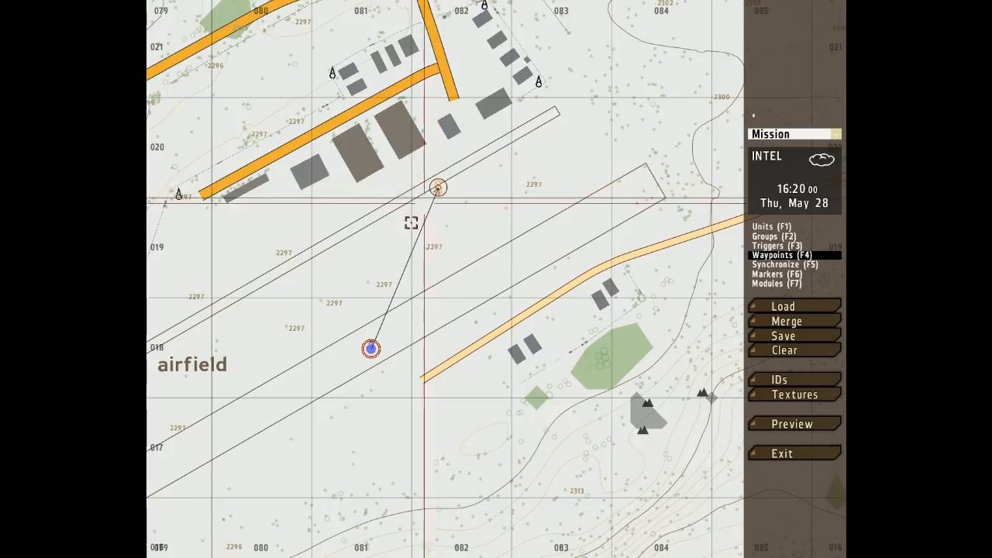
Zoom in on the group and turn its waypoint into a Destroy waypoint near the hangars.
{"action": "left_click_drag", "start_coordinate": [371, 350], "coordinate": [452, 291]}
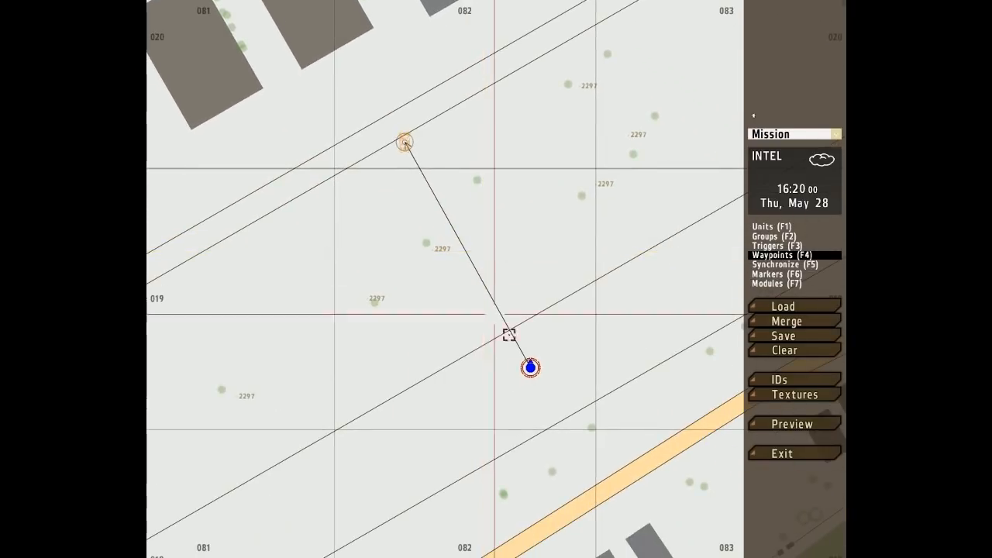
{"action": "mouse_move", "coordinate": [457, 186]}
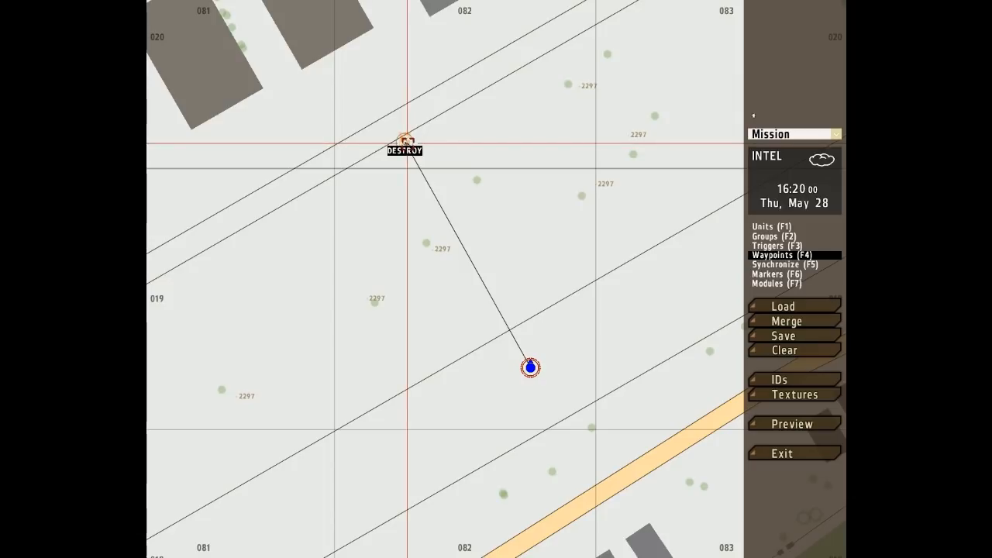
{"action": "left_click", "coordinate": [403, 144]}
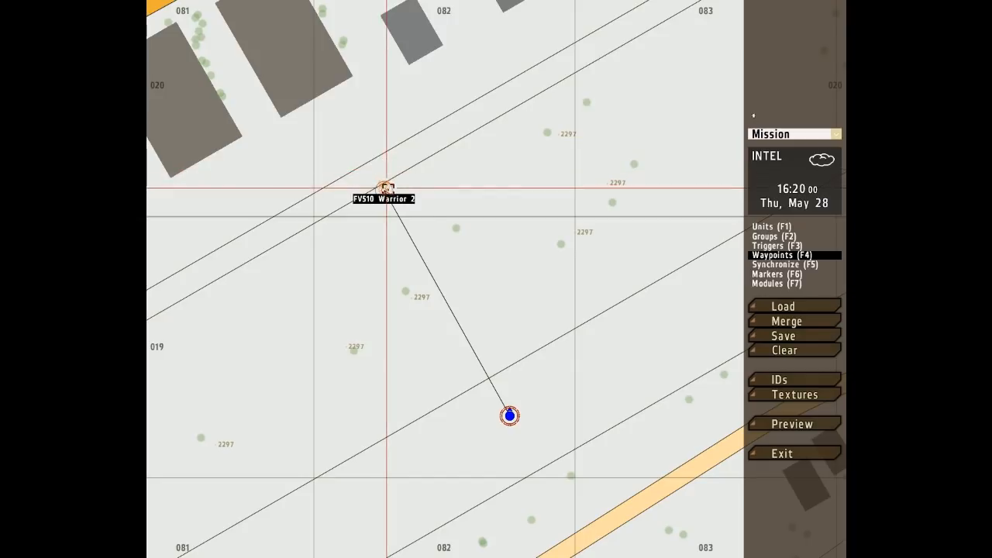
{"action": "left_click_drag", "start_coordinate": [383, 186], "coordinate": [556, 147]}
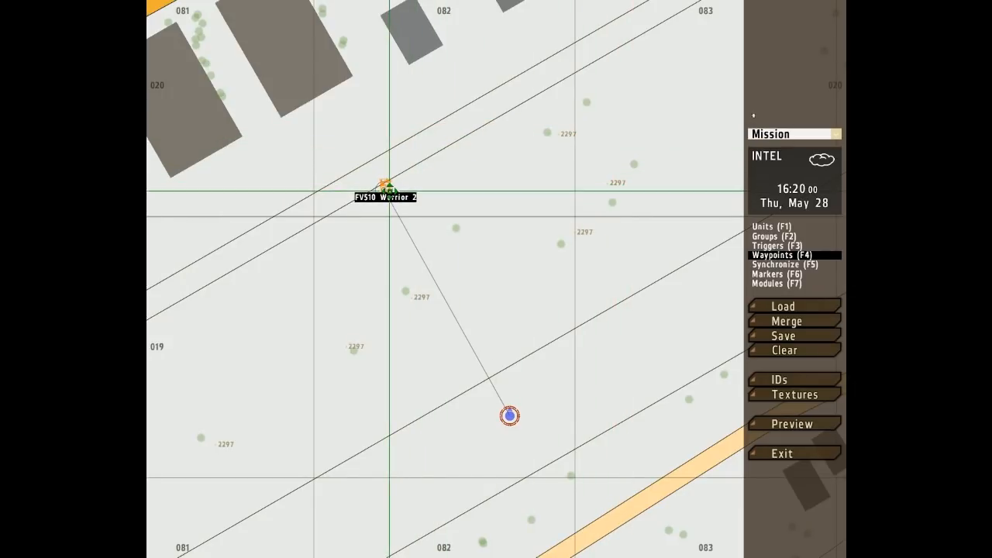
{"action": "left_click", "coordinate": [385, 188]}
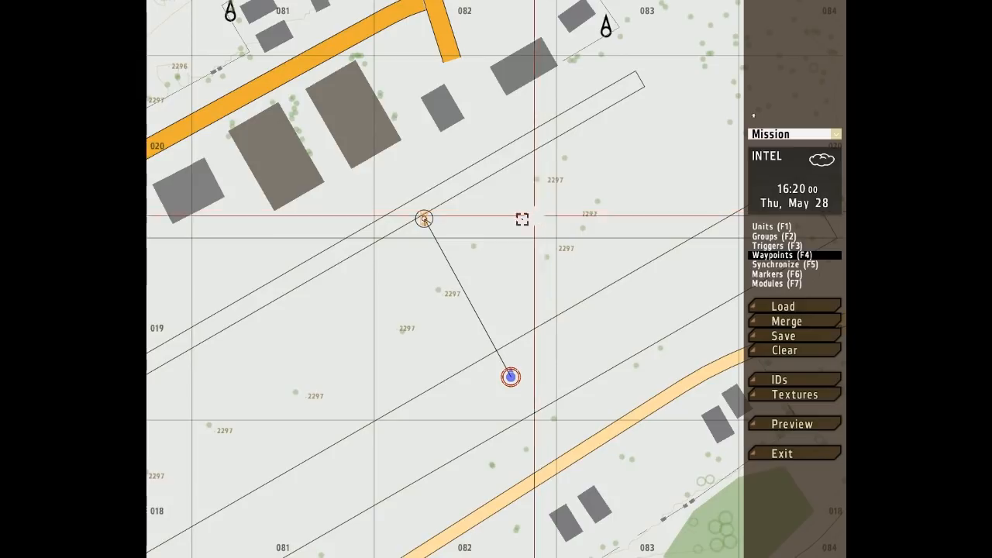
{"action": "mouse_move", "coordinate": [445, 196]}
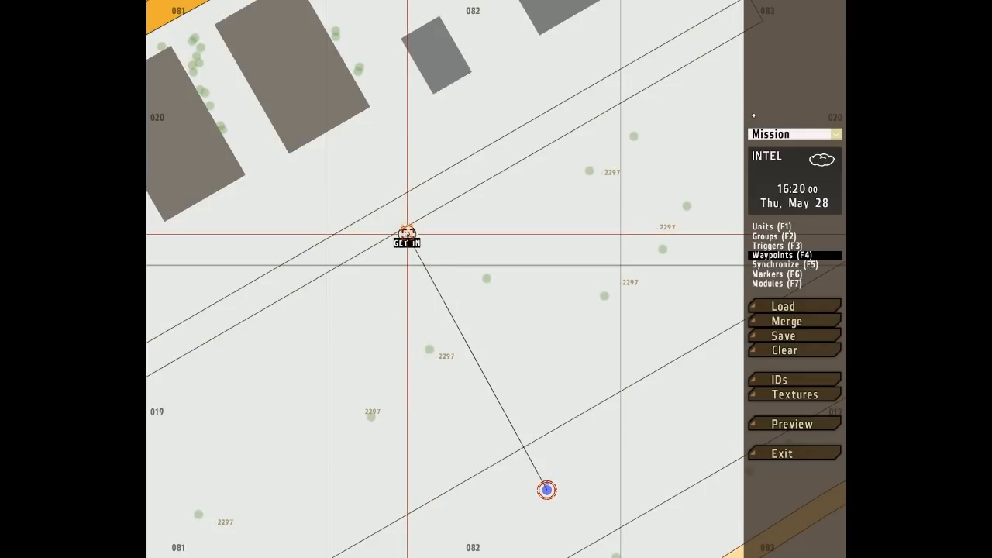
Bring up the FV510 Warrior 2 vehicle's properties to check its setup.
{"action": "double_click", "coordinate": [407, 234]}
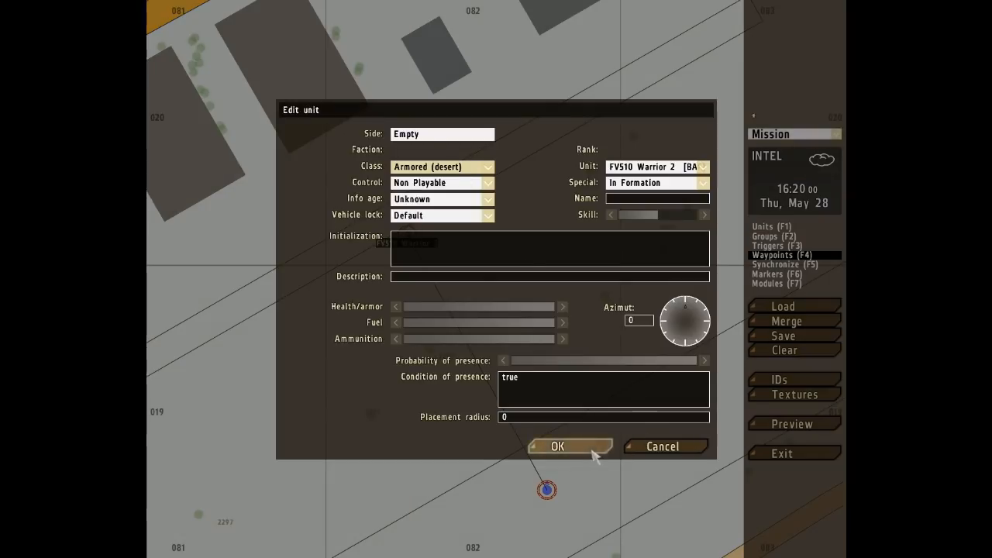
Confirm the Warrior's Side is Empty and accept its unit settings.
{"action": "left_click", "coordinate": [557, 446]}
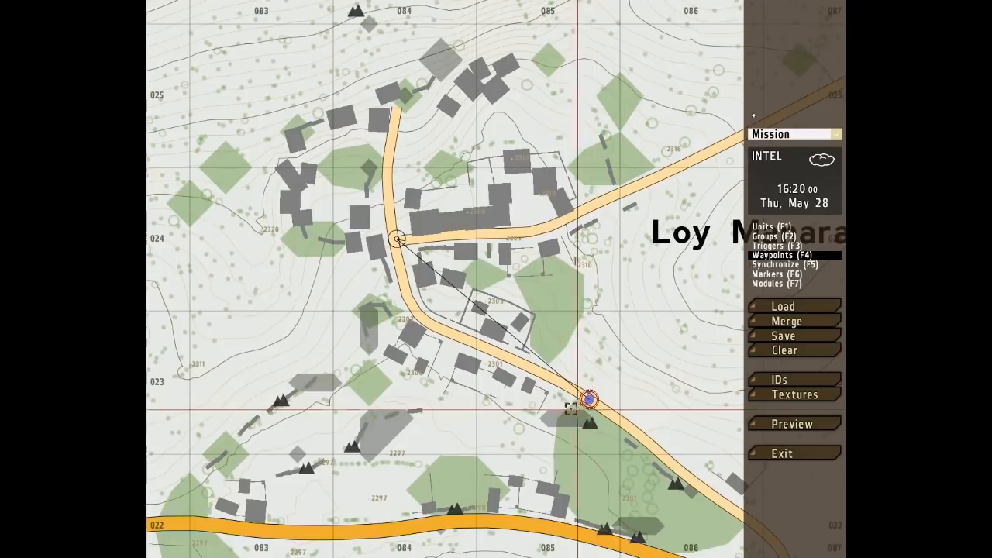
Give the Seek and Destroy waypoint at the crossroads a completion radius of 30 m.
{"action": "left_click", "coordinate": [399, 237]}
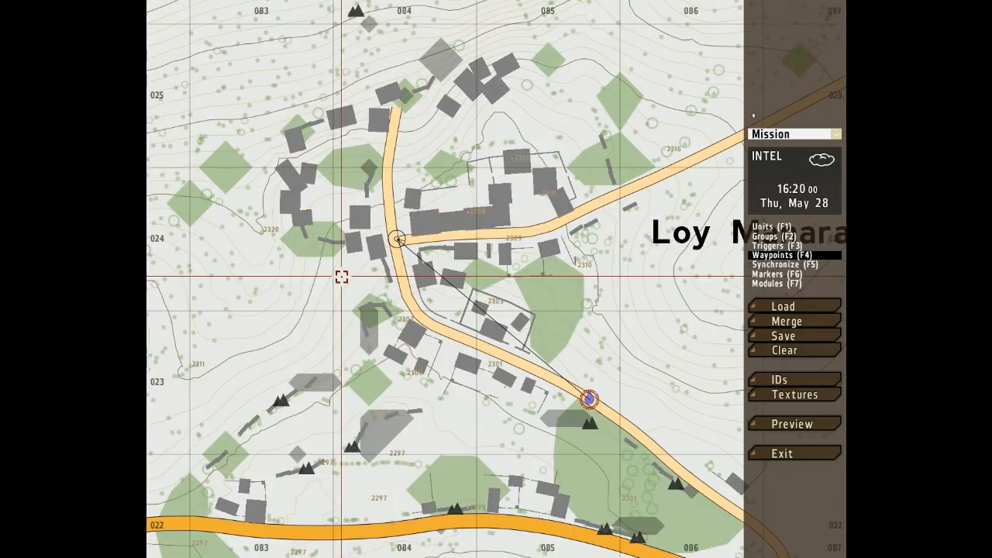
{"action": "mouse_move", "coordinate": [338, 268]}
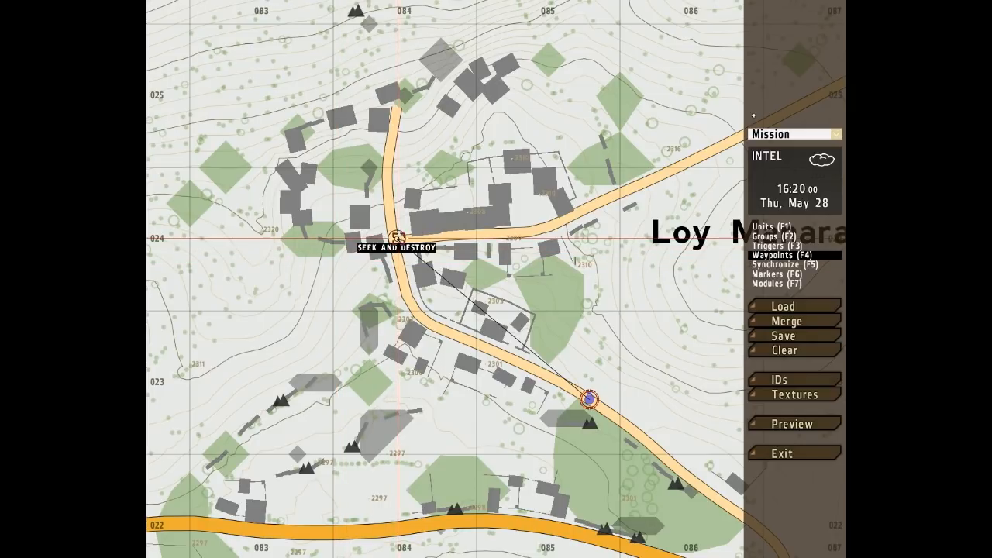
{"action": "double_click", "coordinate": [397, 234]}
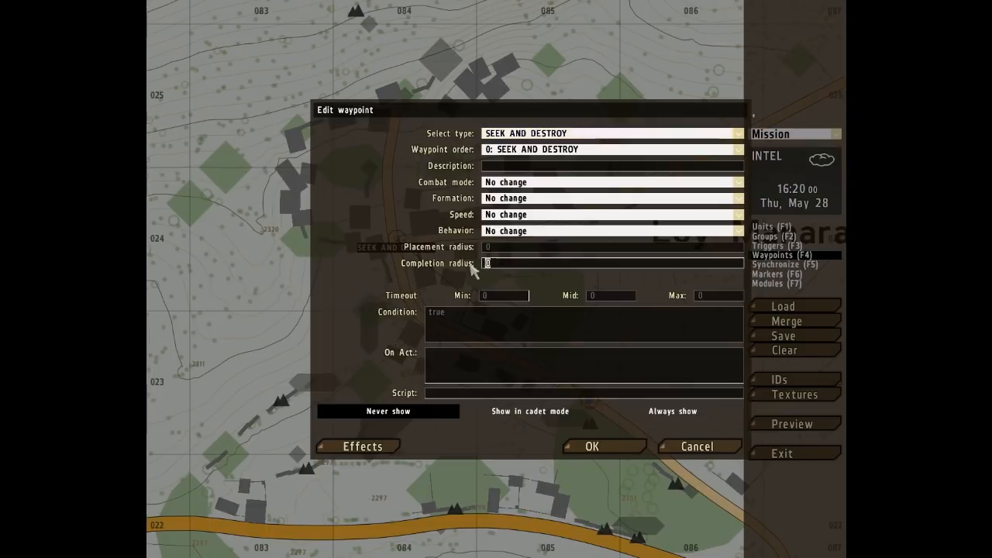
{"action": "type", "text": "3"}
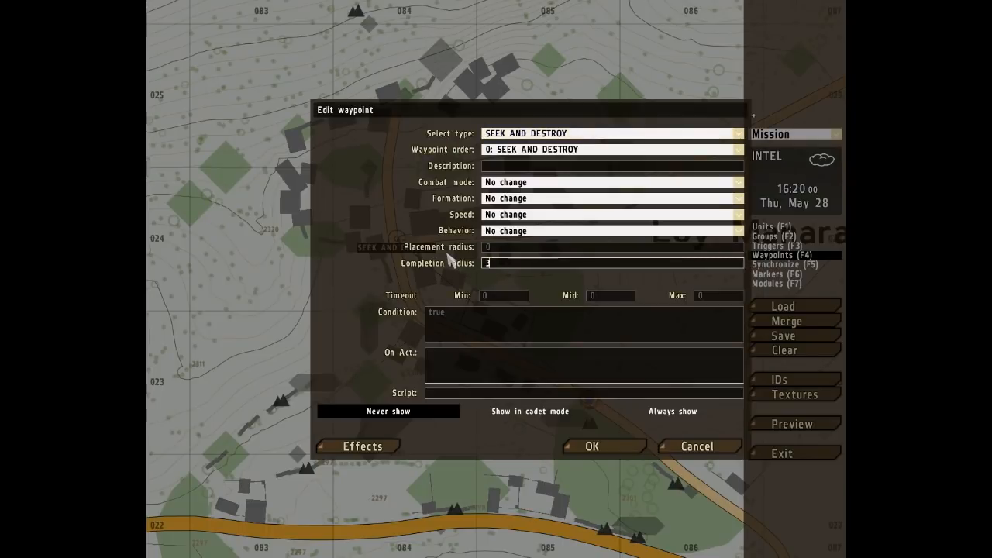
{"action": "type", "text": "0"}
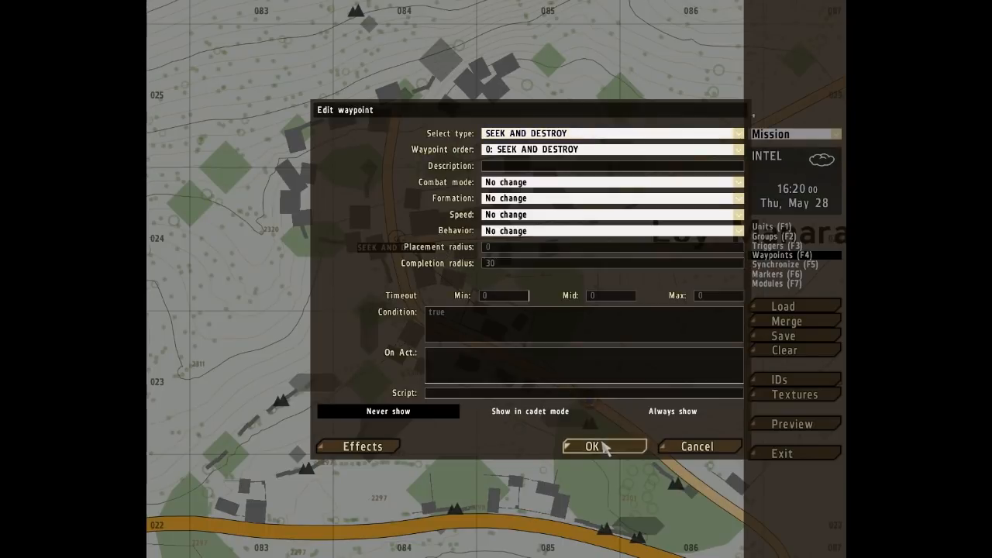
{"action": "left_click", "coordinate": [604, 446]}
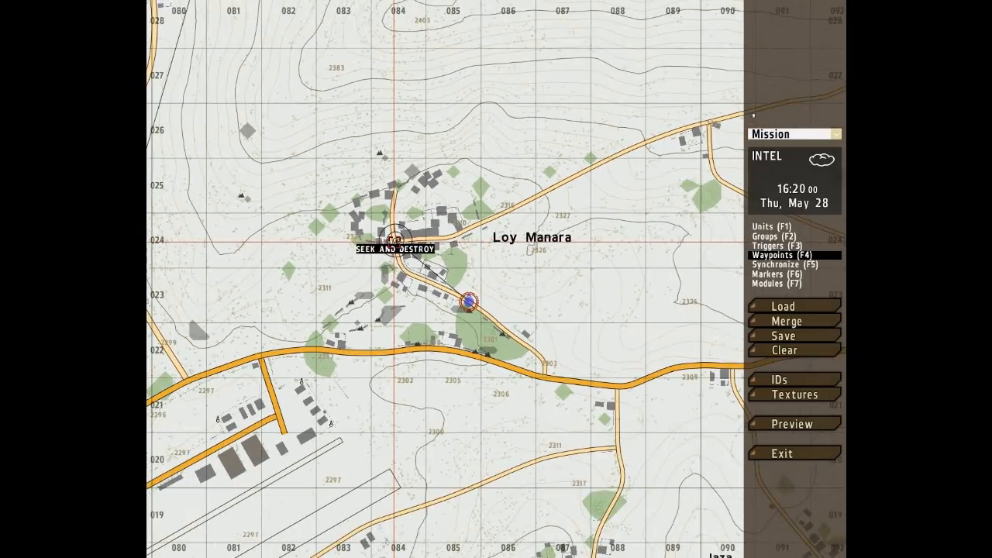
{"action": "left_click_drag", "start_coordinate": [394, 236], "coordinate": [549, 256]}
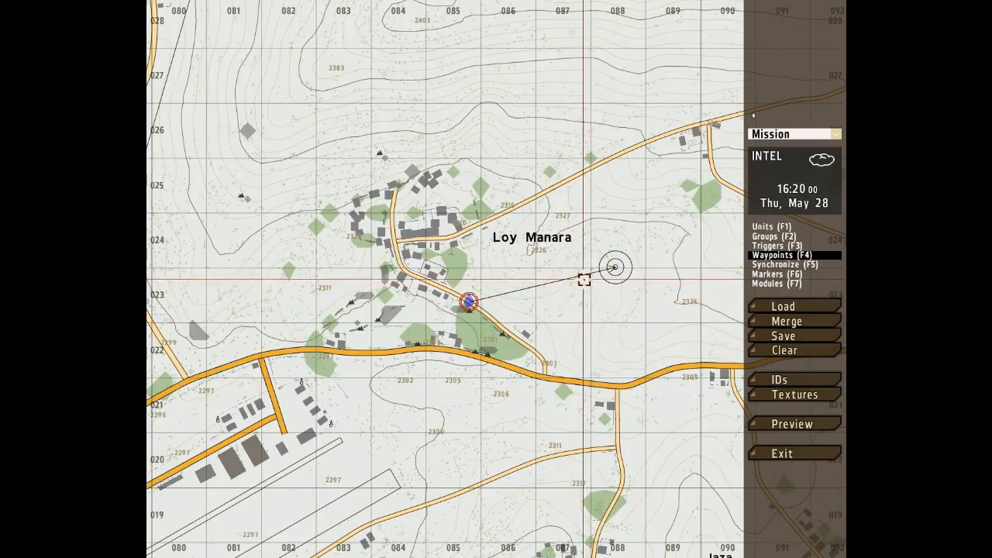
{"action": "left_click", "coordinate": [585, 271]}
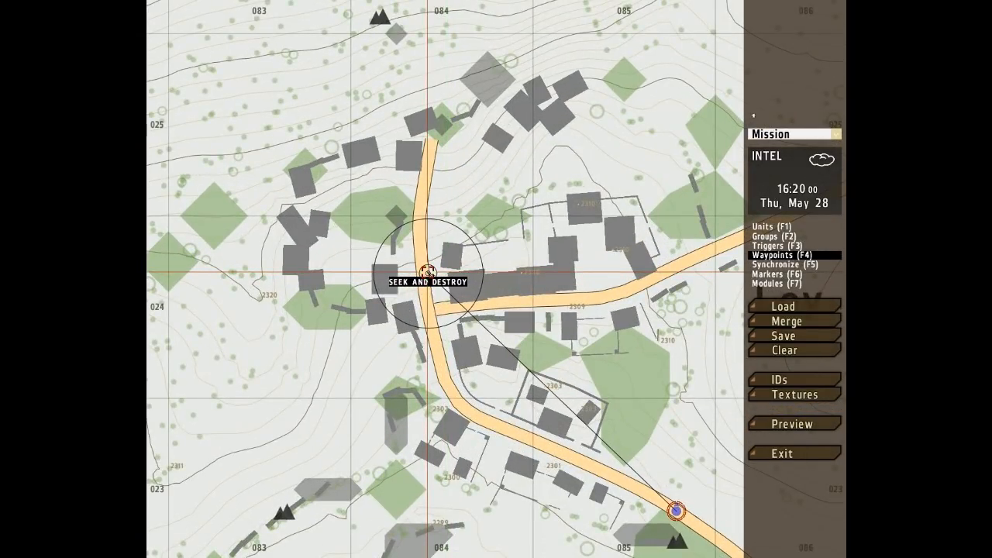
Edit the Loy Manara Seek and Destroy waypoint's completion radius and accept it.
{"action": "double_click", "coordinate": [427, 267]}
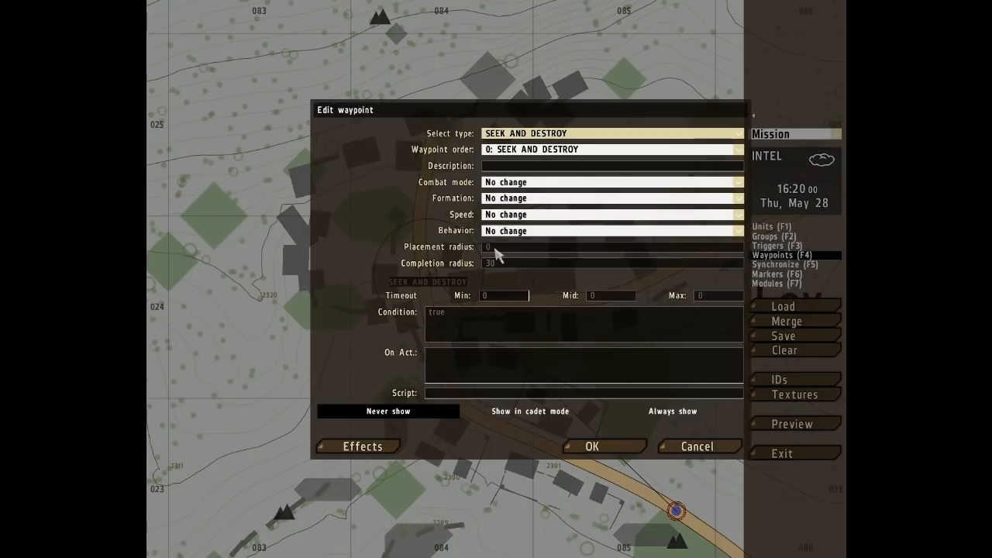
{"action": "left_click", "coordinate": [613, 262]}
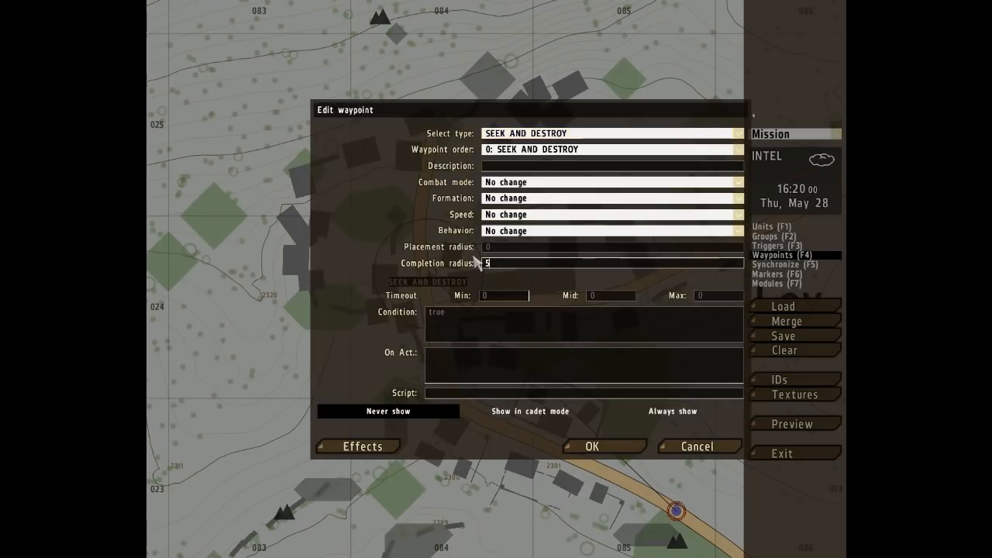
{"action": "left_click", "coordinate": [592, 446]}
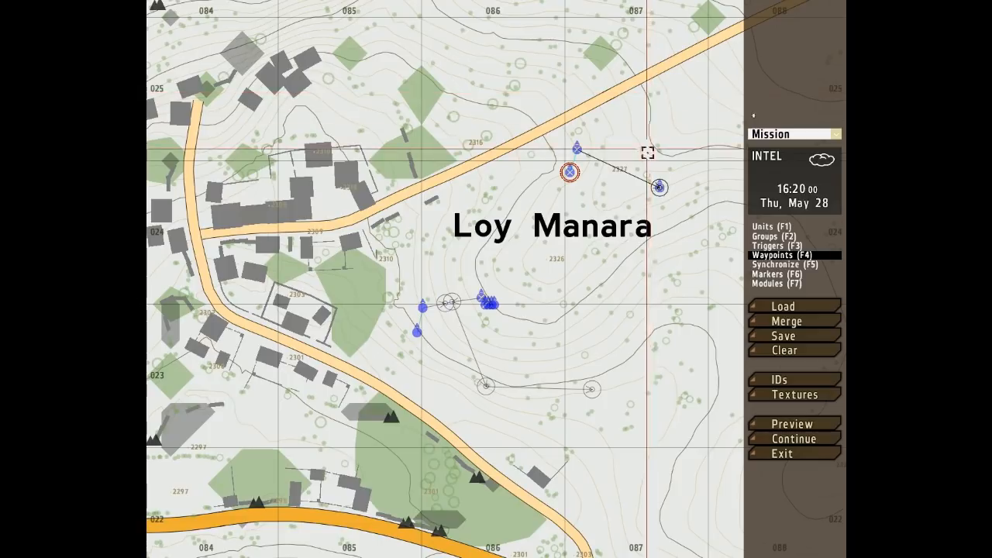
{"action": "mouse_move", "coordinate": [573, 155]}
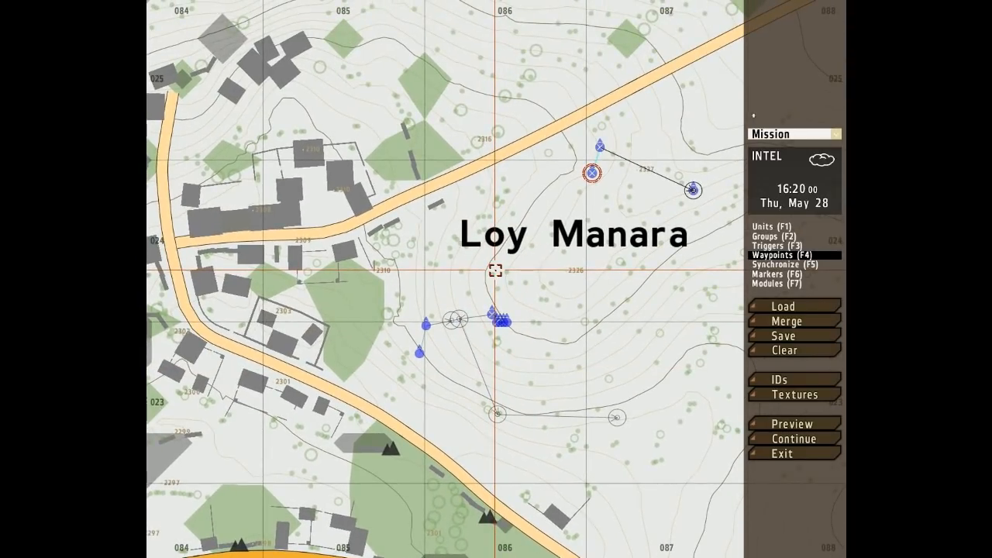
Switch the editor to Units mode after setting up the hillside groups.
{"action": "left_click", "coordinate": [767, 226]}
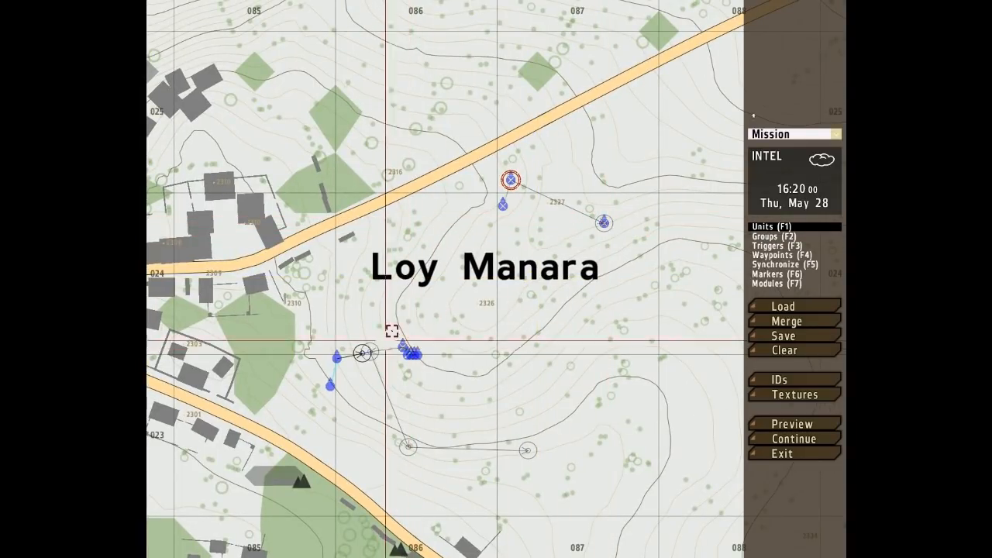
{"action": "mouse_move", "coordinate": [560, 284]}
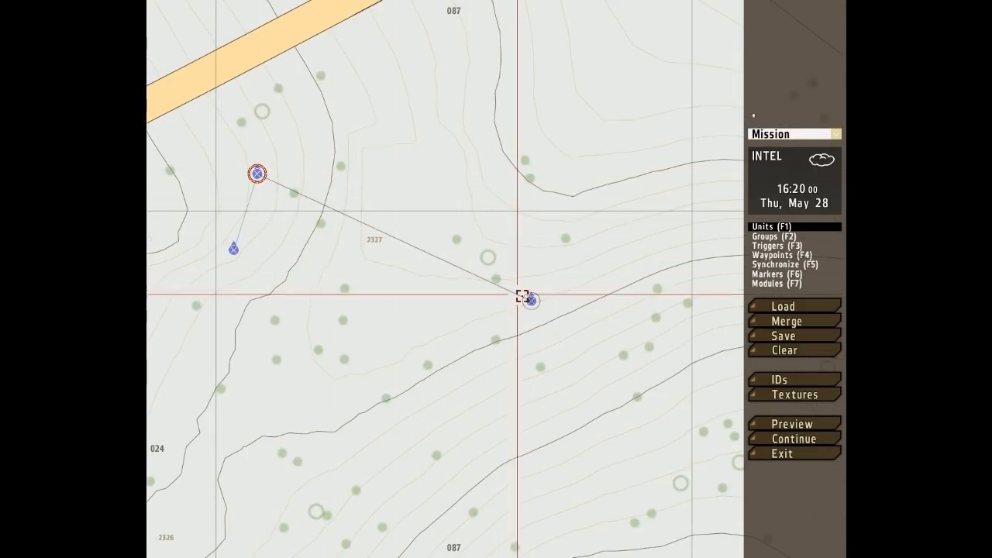
{"action": "mouse_move", "coordinate": [531, 300]}
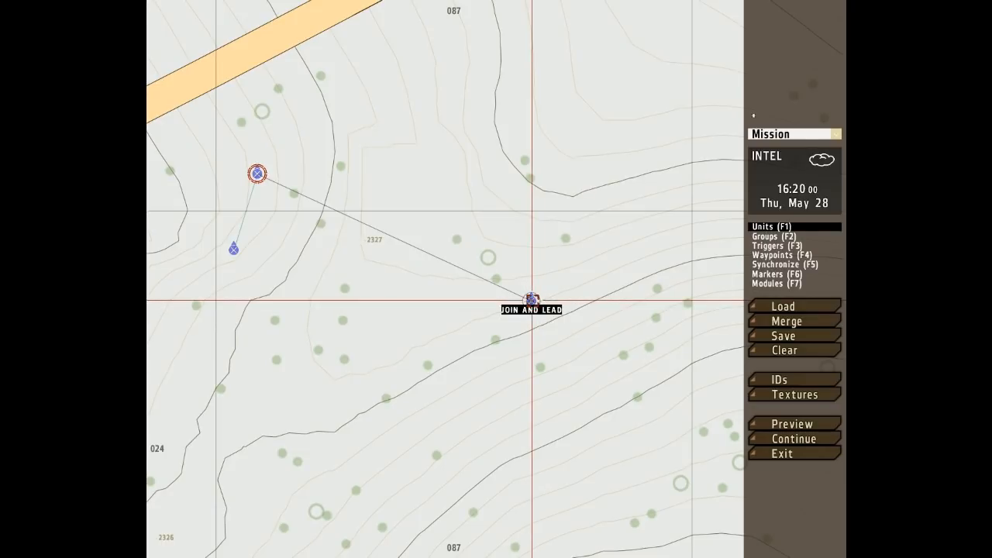